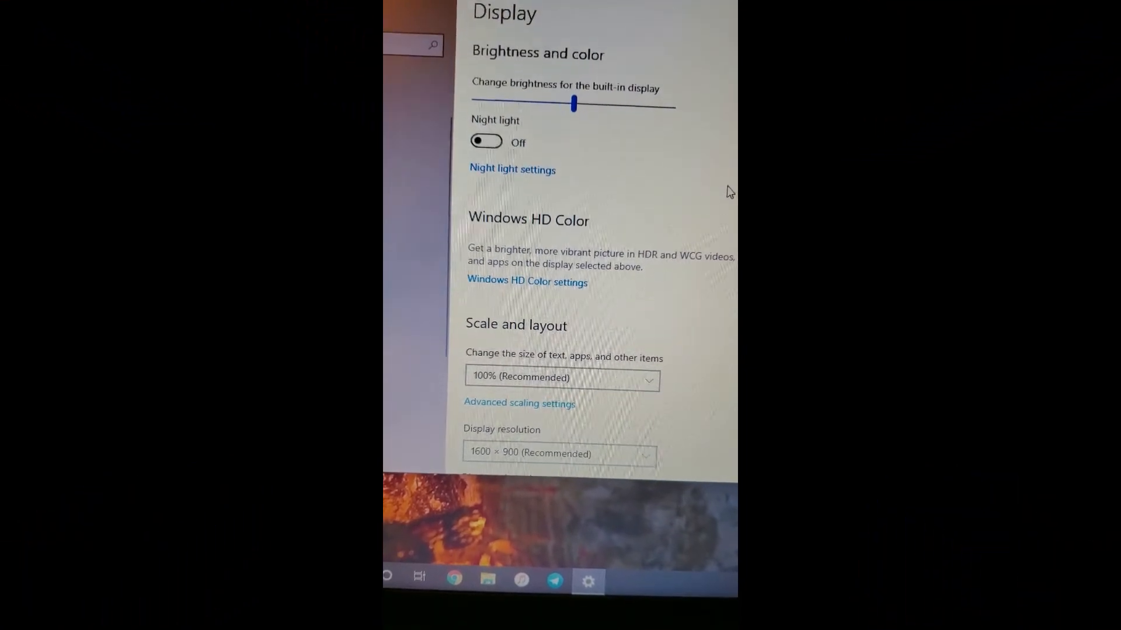
pyautogui.scroll(-3)
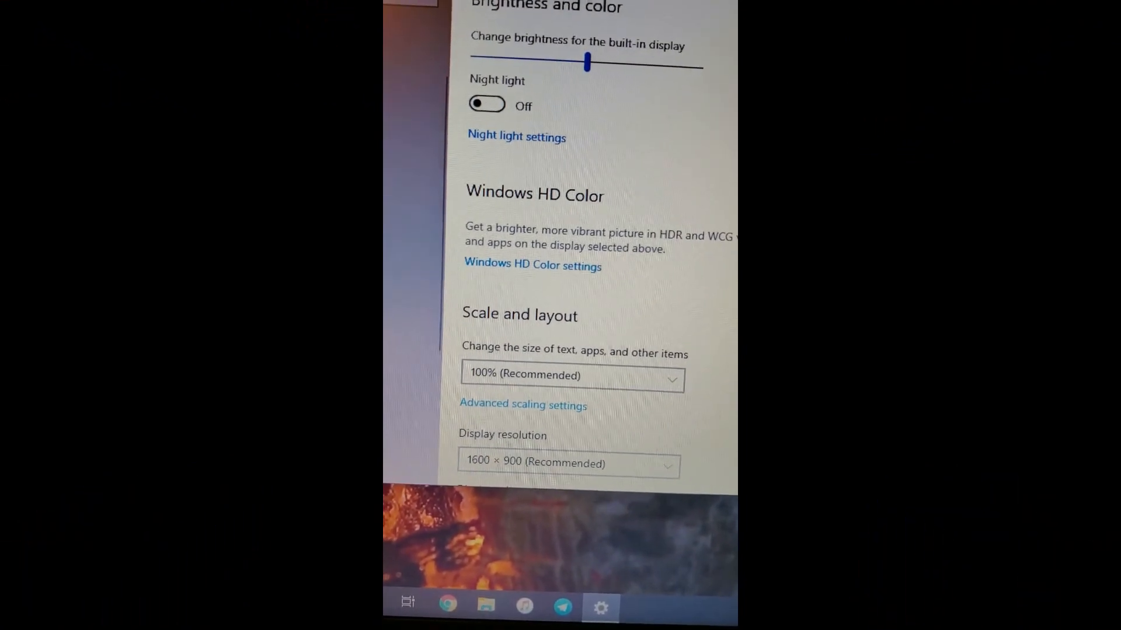